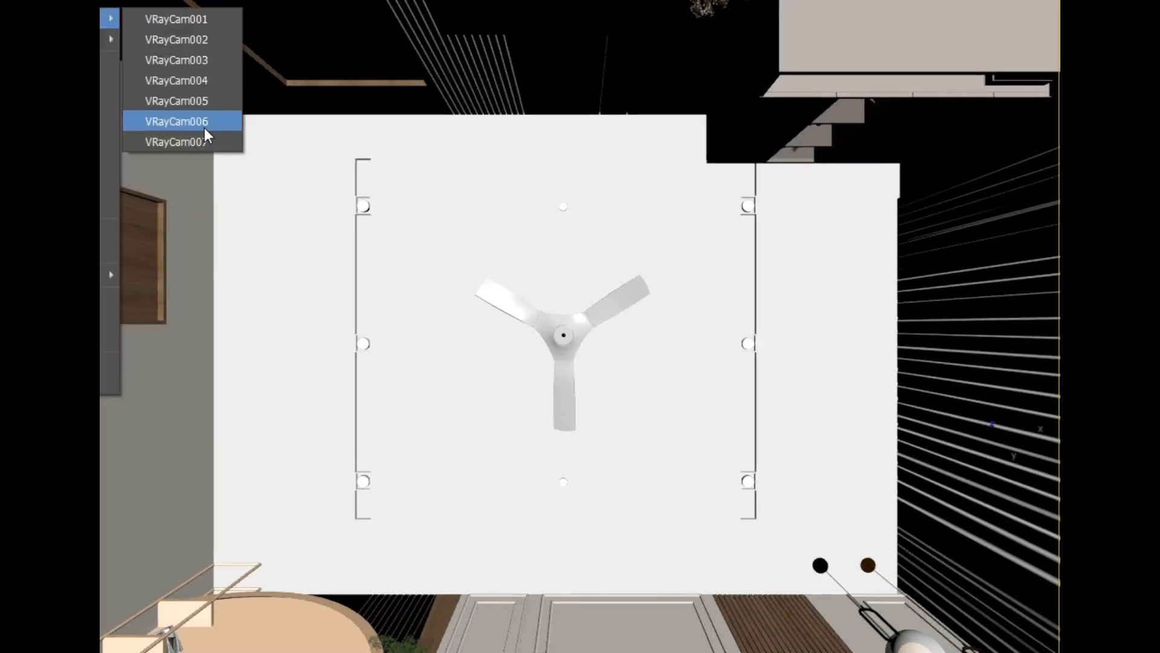
Step: Switch the viewport to the VRayCam006 camera framing the desk nook with its monitor and shelves
{"action": "left_click", "coordinate": [175, 121]}
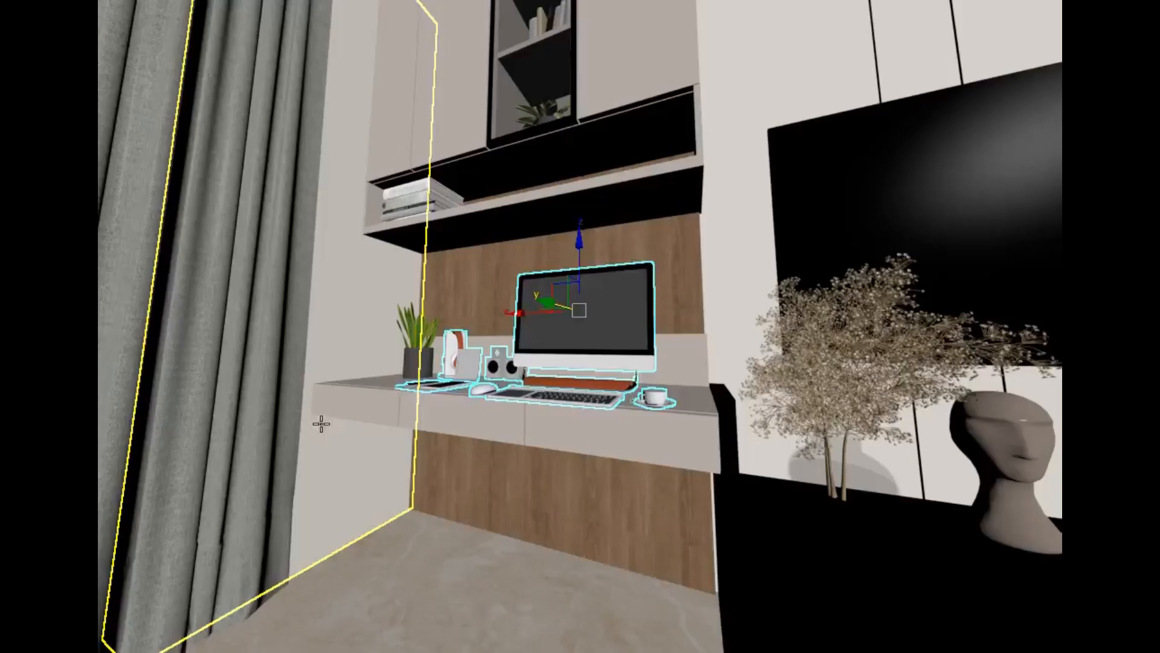